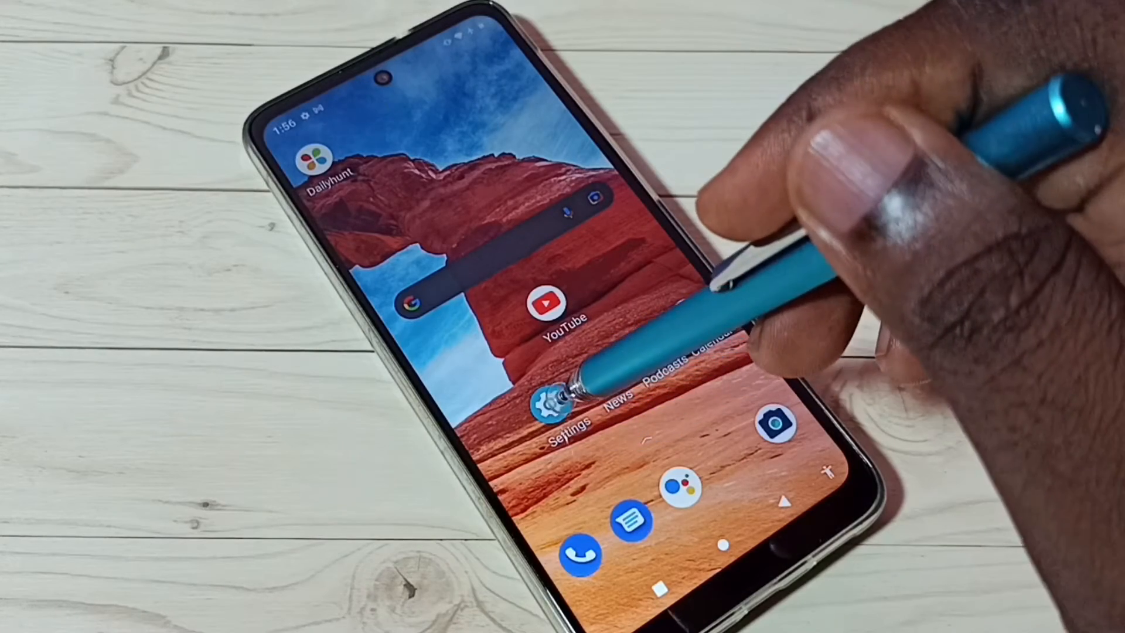
Reach the YouTube entry in the full list of 55 installed apps
click(559, 407)
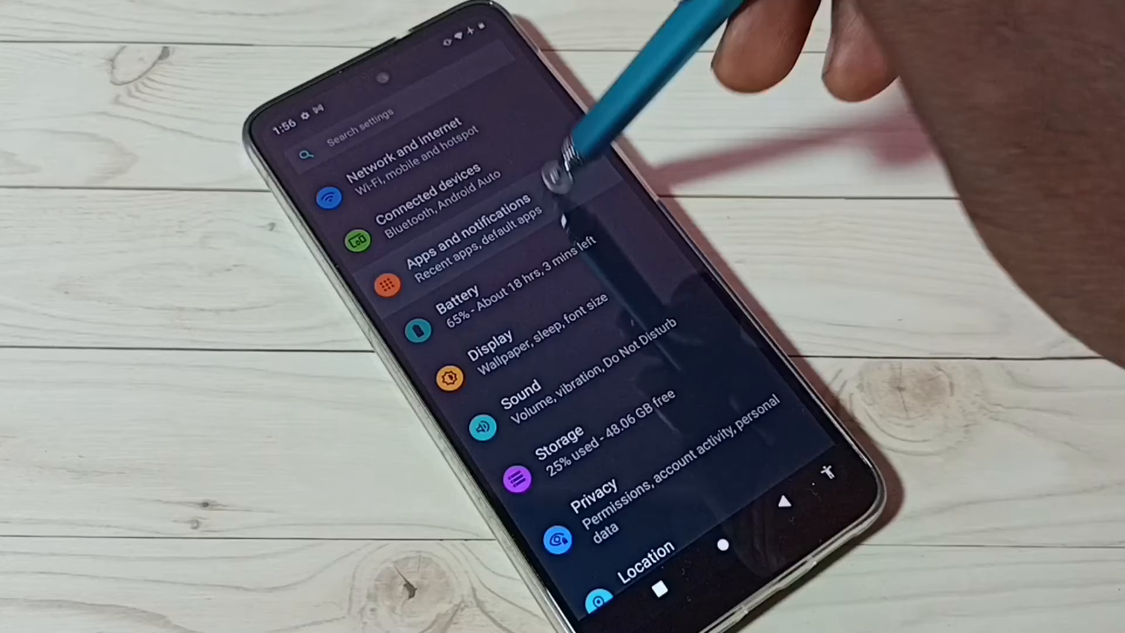
click(470, 247)
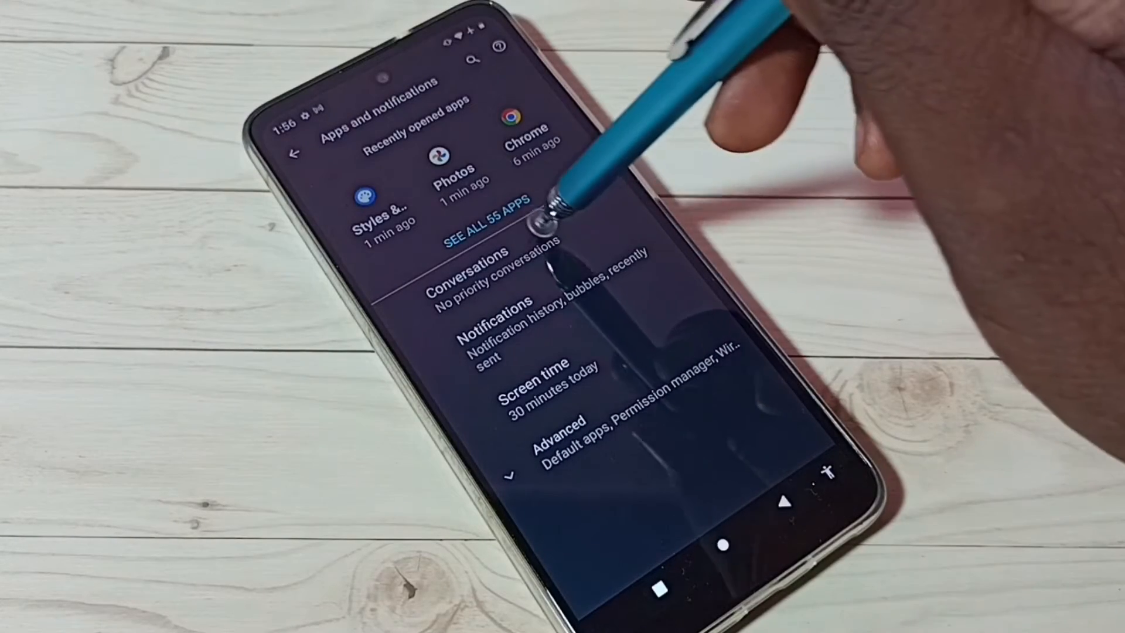
click(473, 221)
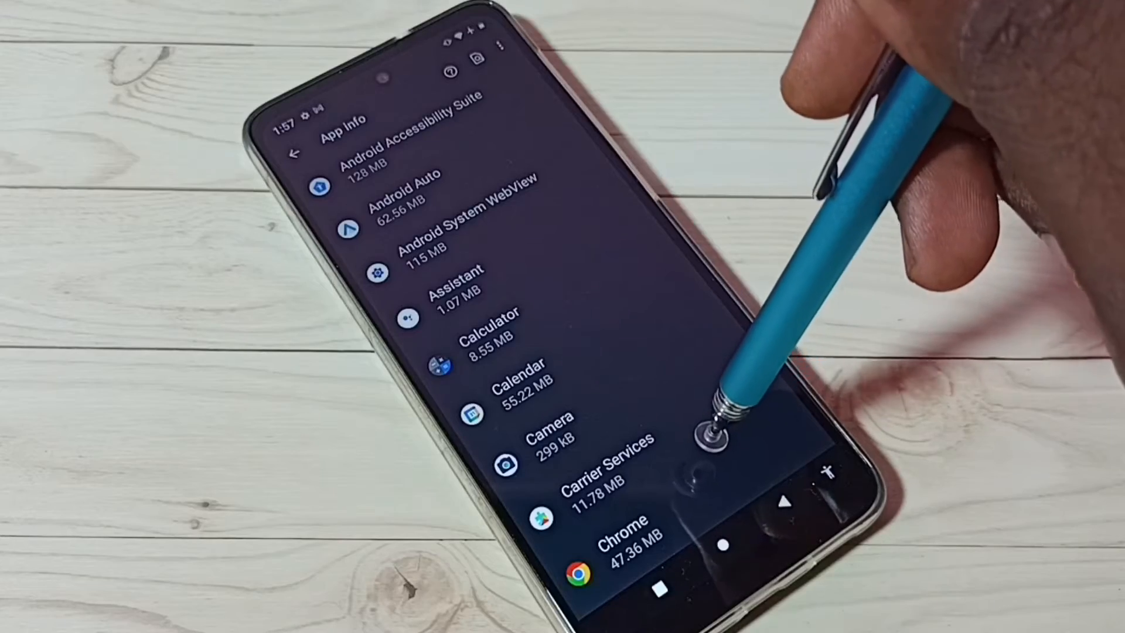
scroll(down, 3)
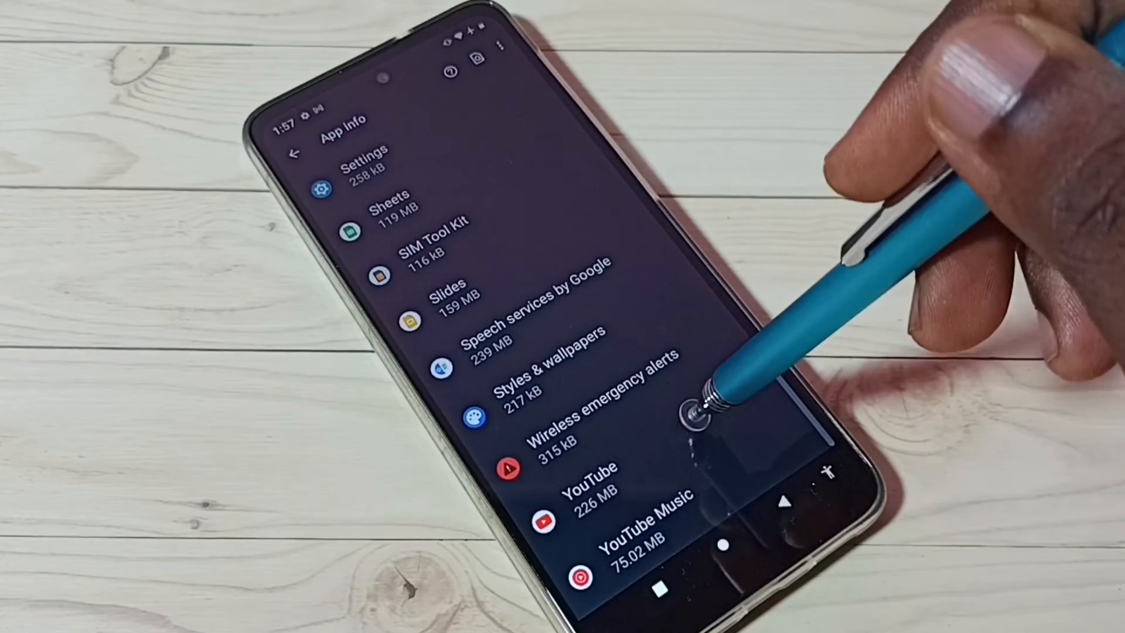
Disable YouTube from its app info page and confirm the warning dialog
click(582, 470)
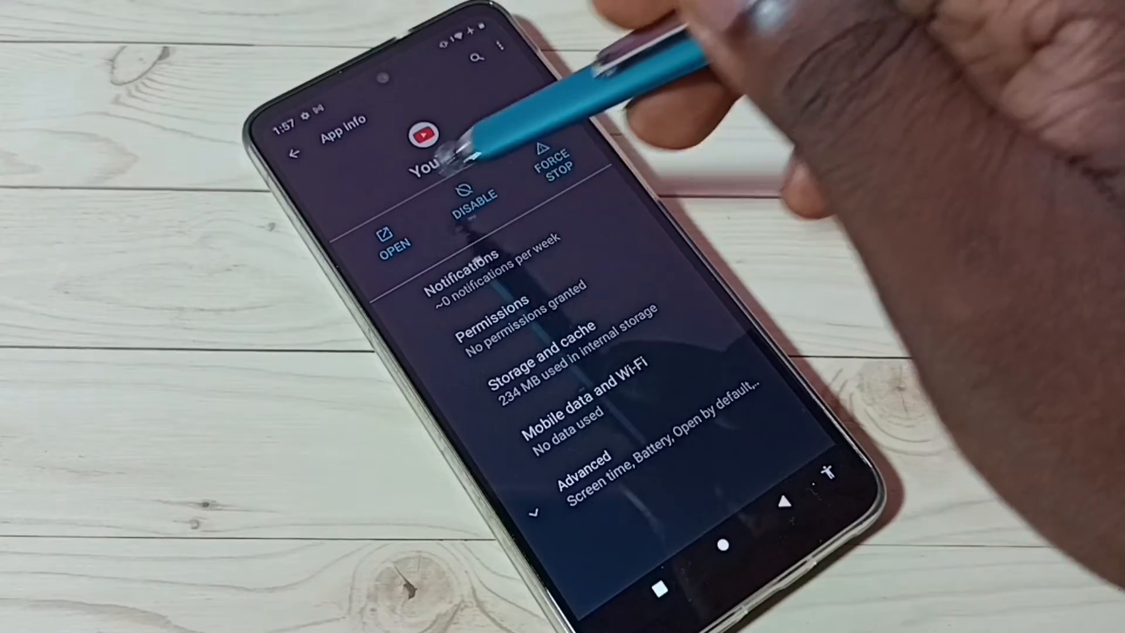
click(474, 204)
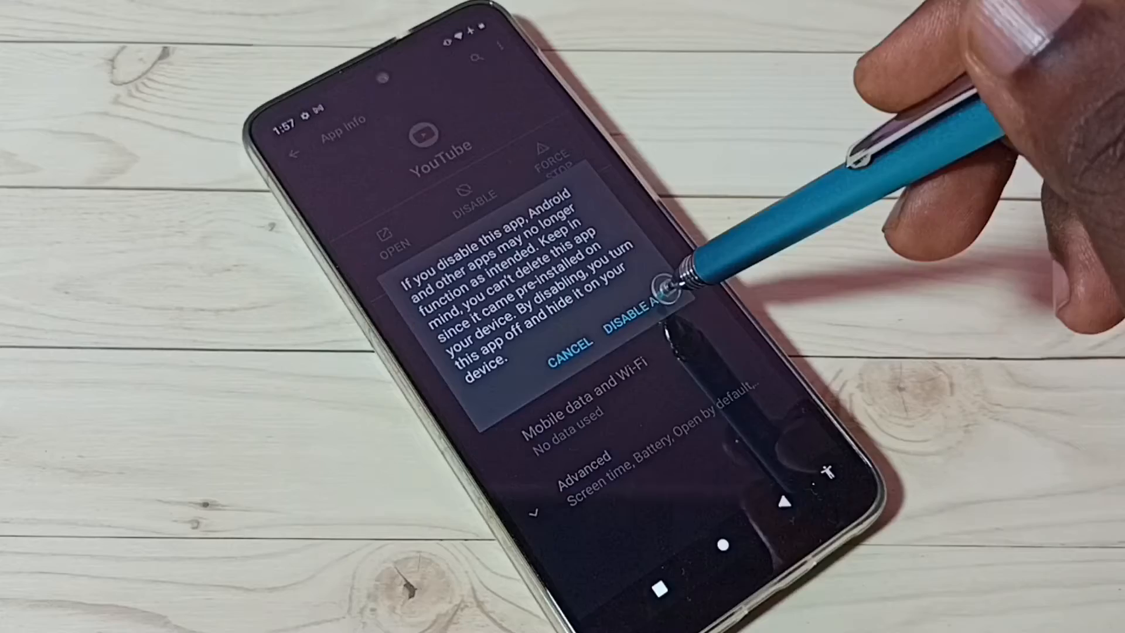
click(623, 316)
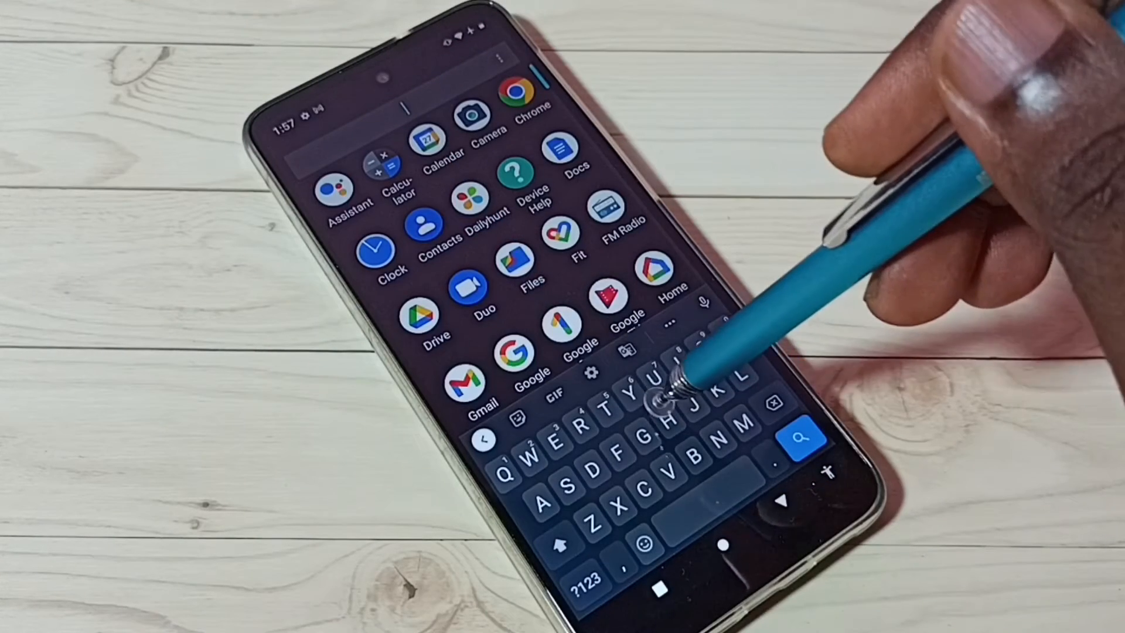
Search the app drawer for 'Yo' and find no YouTube result
text(Yo)
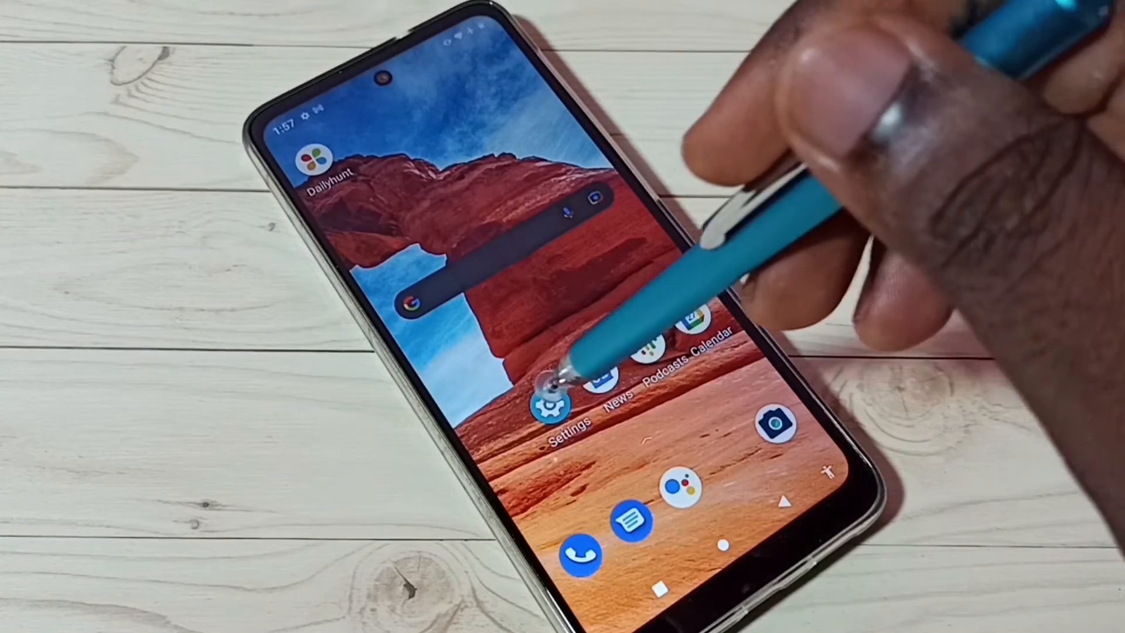
Return to YouTube's app info via Apps and notifications and enable it again
click(558, 406)
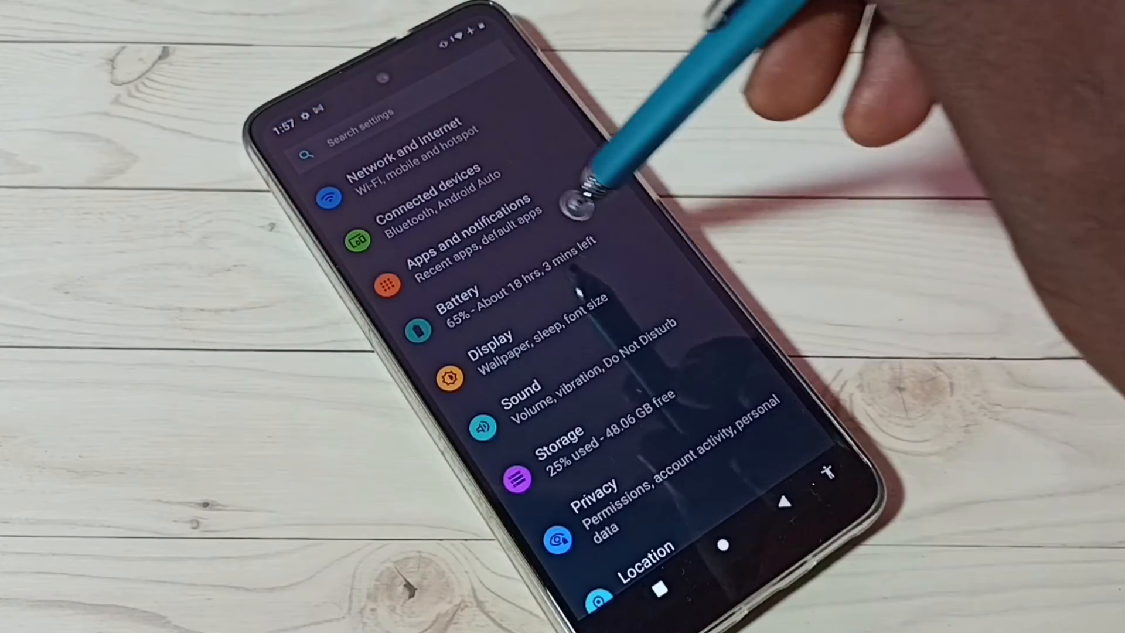
click(467, 247)
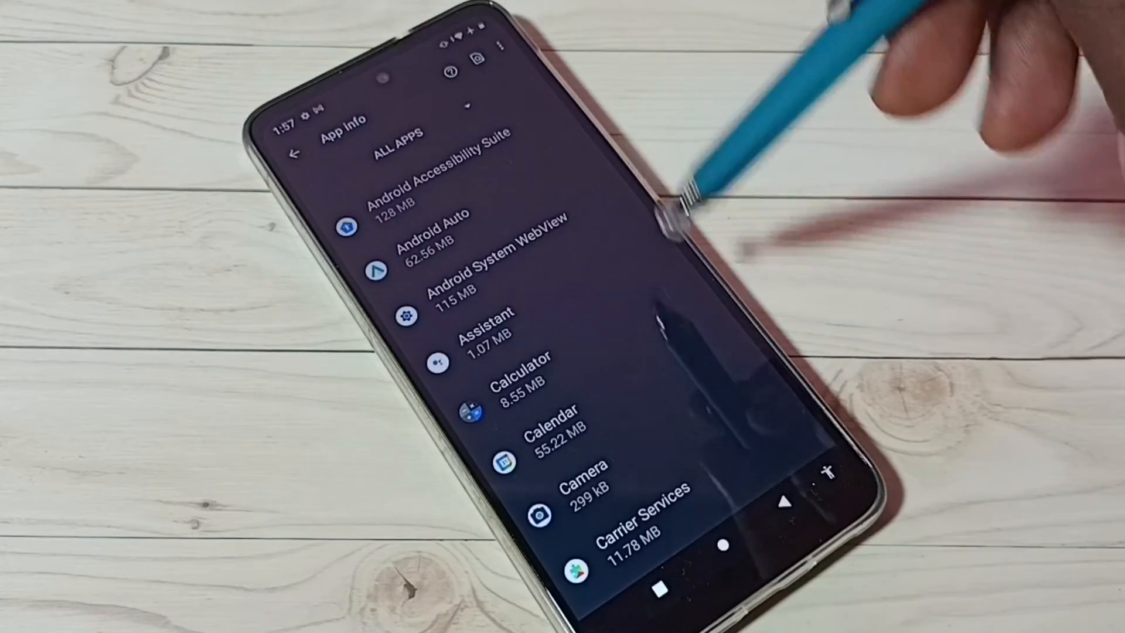
scroll(down, 3)
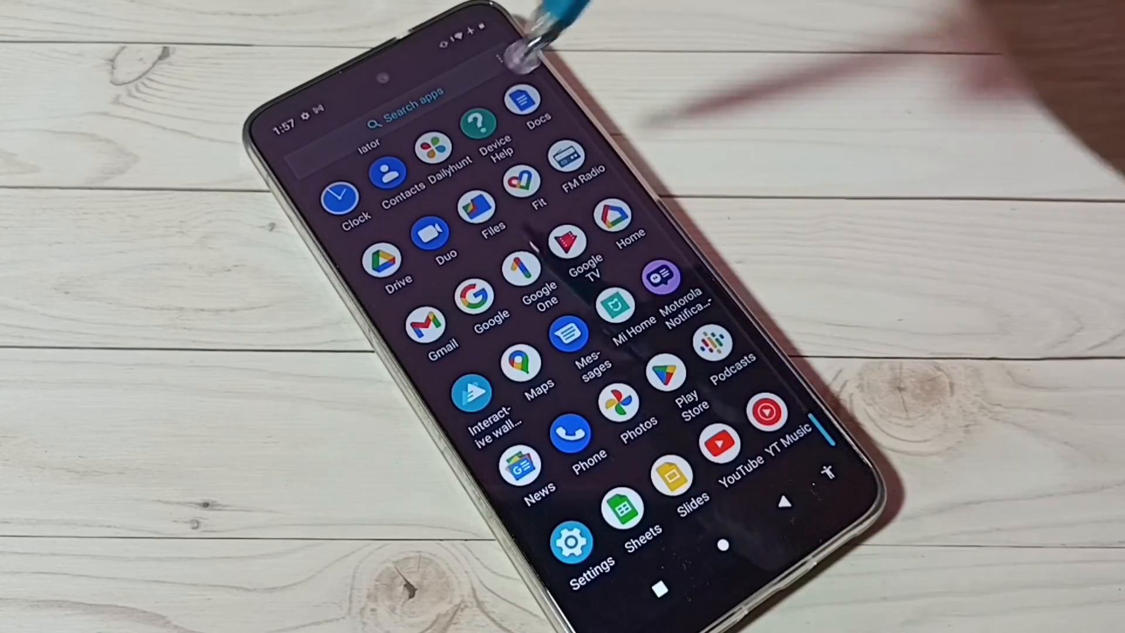
Search the app drawer for 'Yo' and see YouTube listed as the only result
click(402, 115)
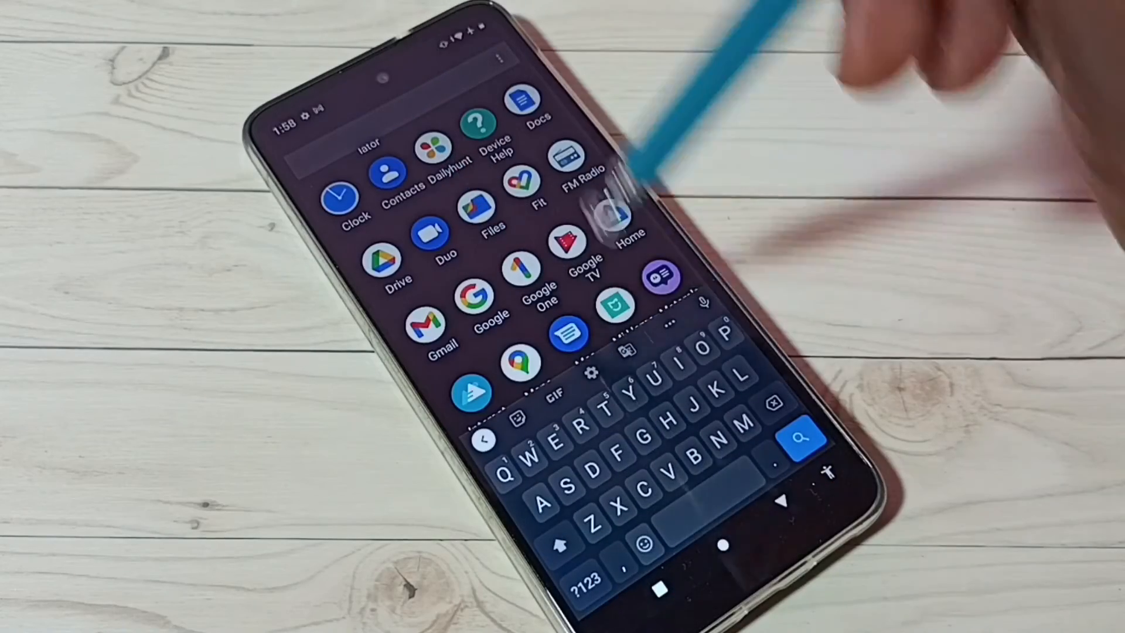
text(Y)
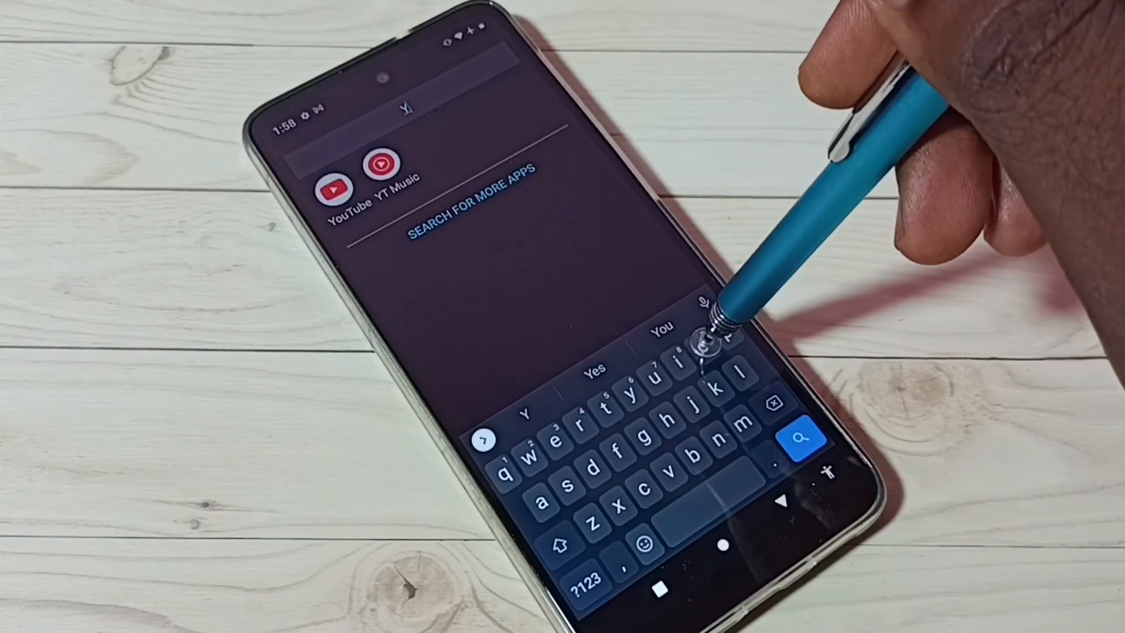
text(o)
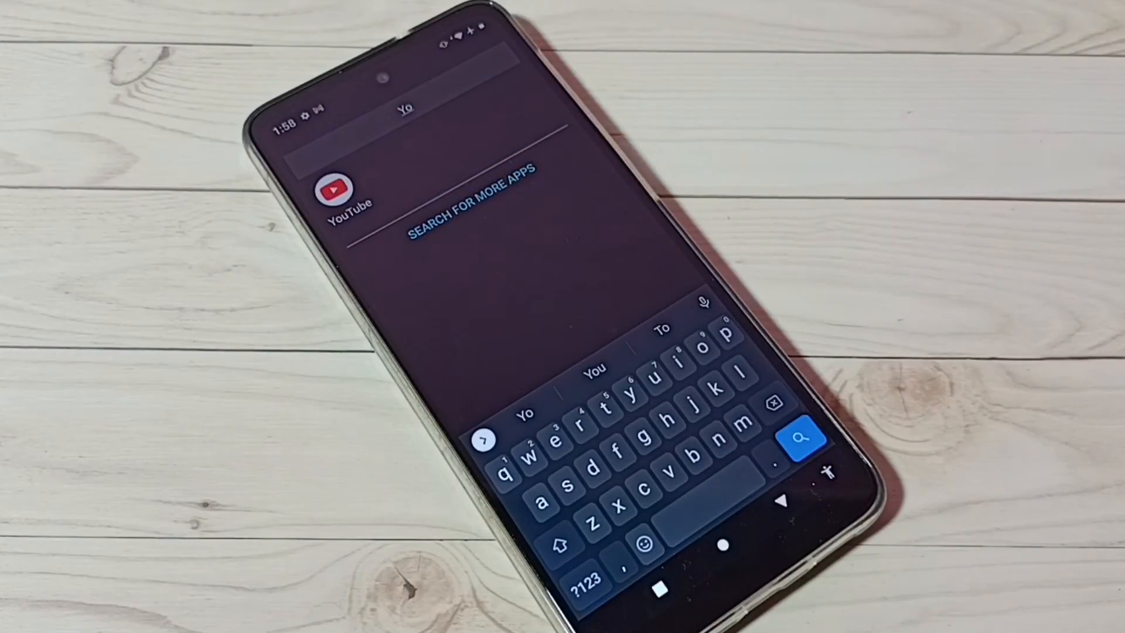